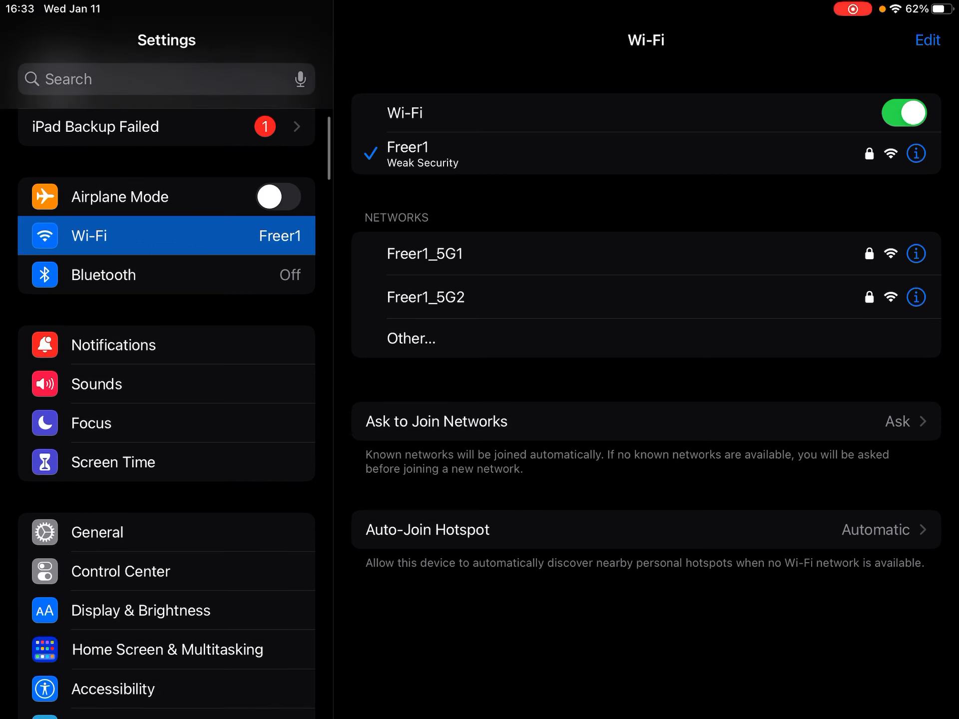
- Scroll the Shooting Star Granger Smith event page in Safari to confirm it loads over the hotspot
{"action": "scroll", "scroll_direction": "up", "scroll_amount": 3}
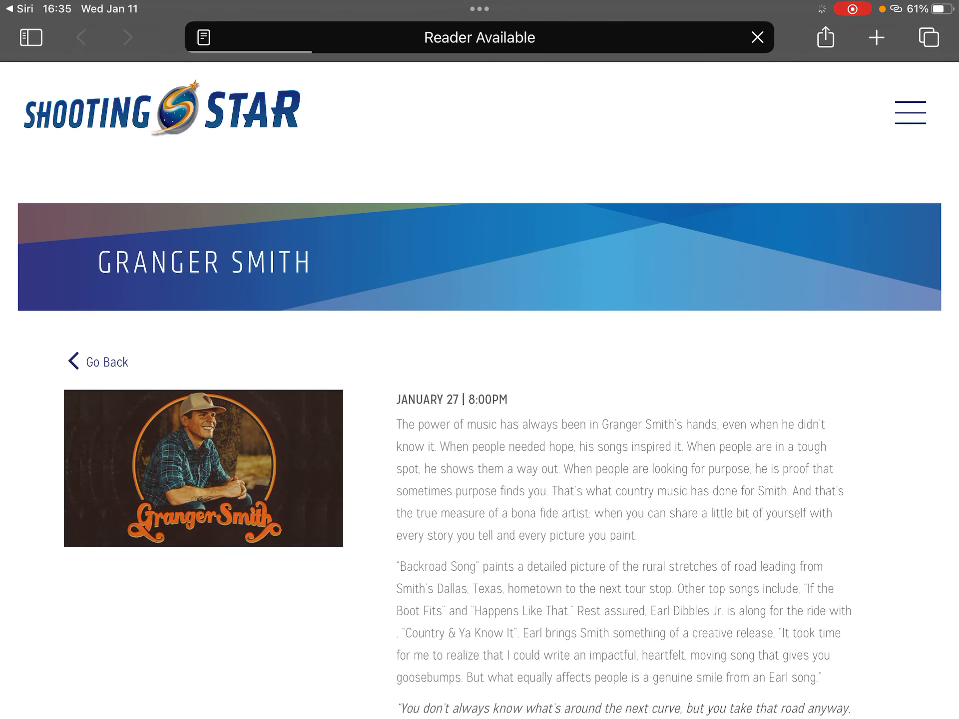
{"action": "scroll", "scroll_direction": "down", "scroll_amount": 3}
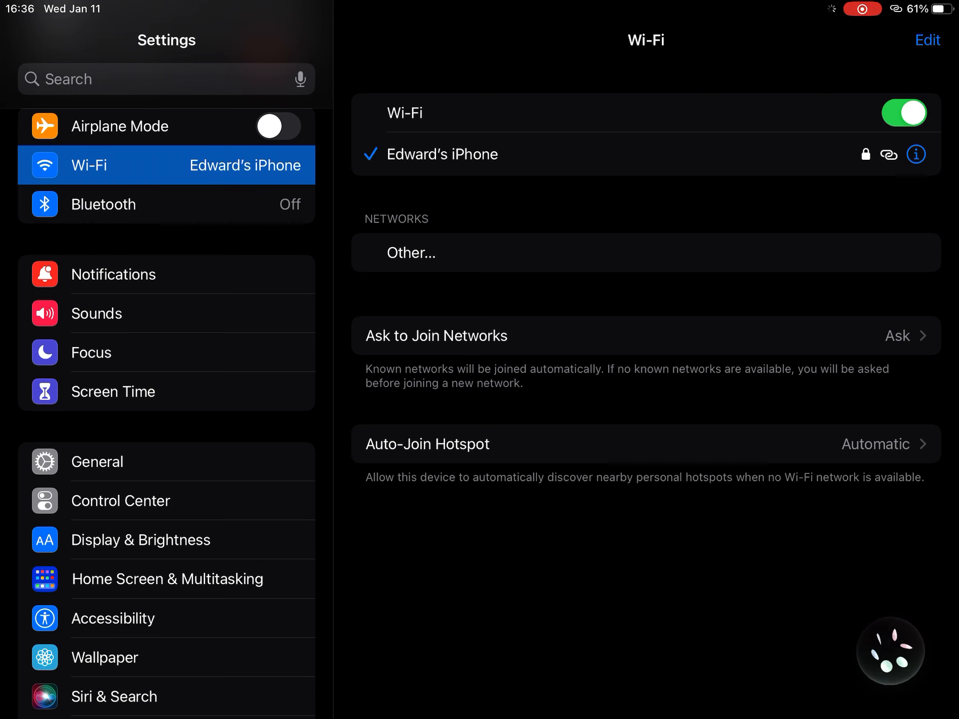
{"action": "left_click", "coordinate": [892, 650]}
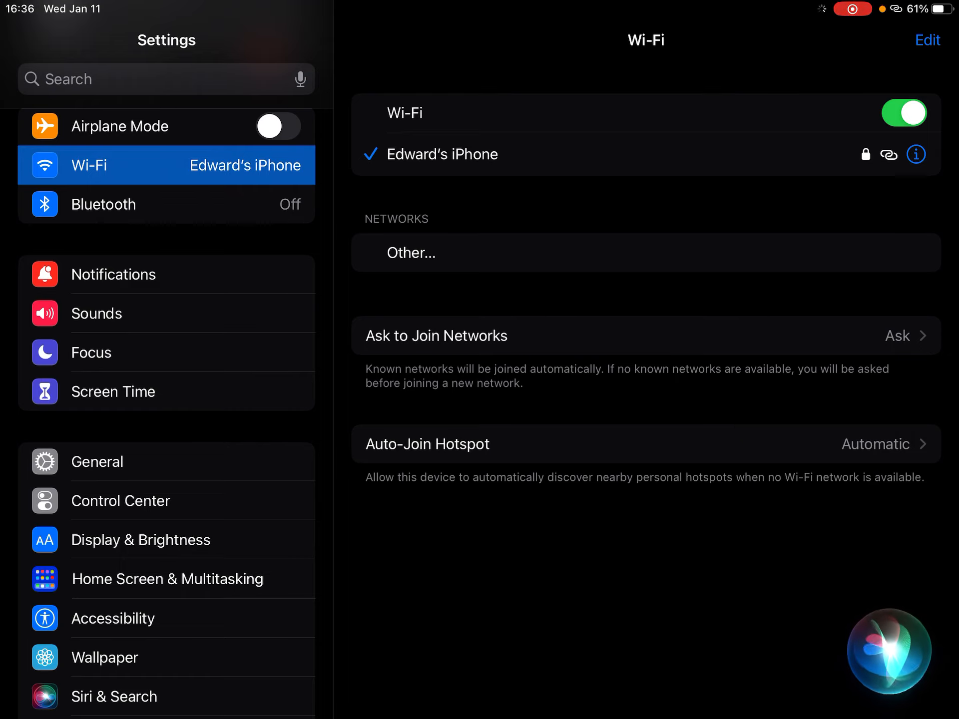
{"action": "left_click", "coordinate": [890, 649]}
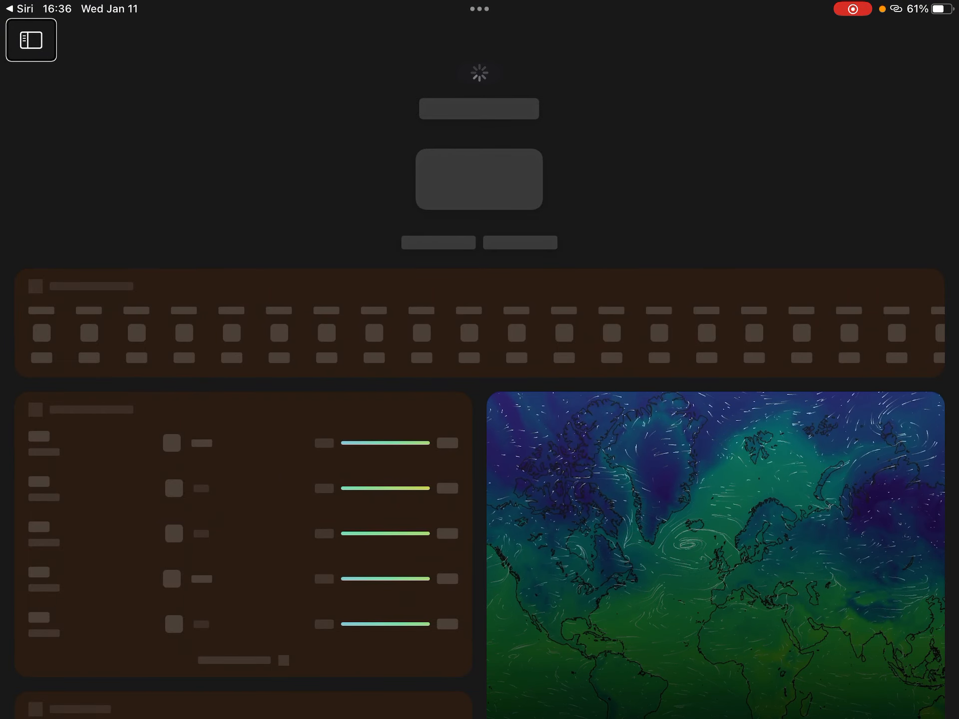